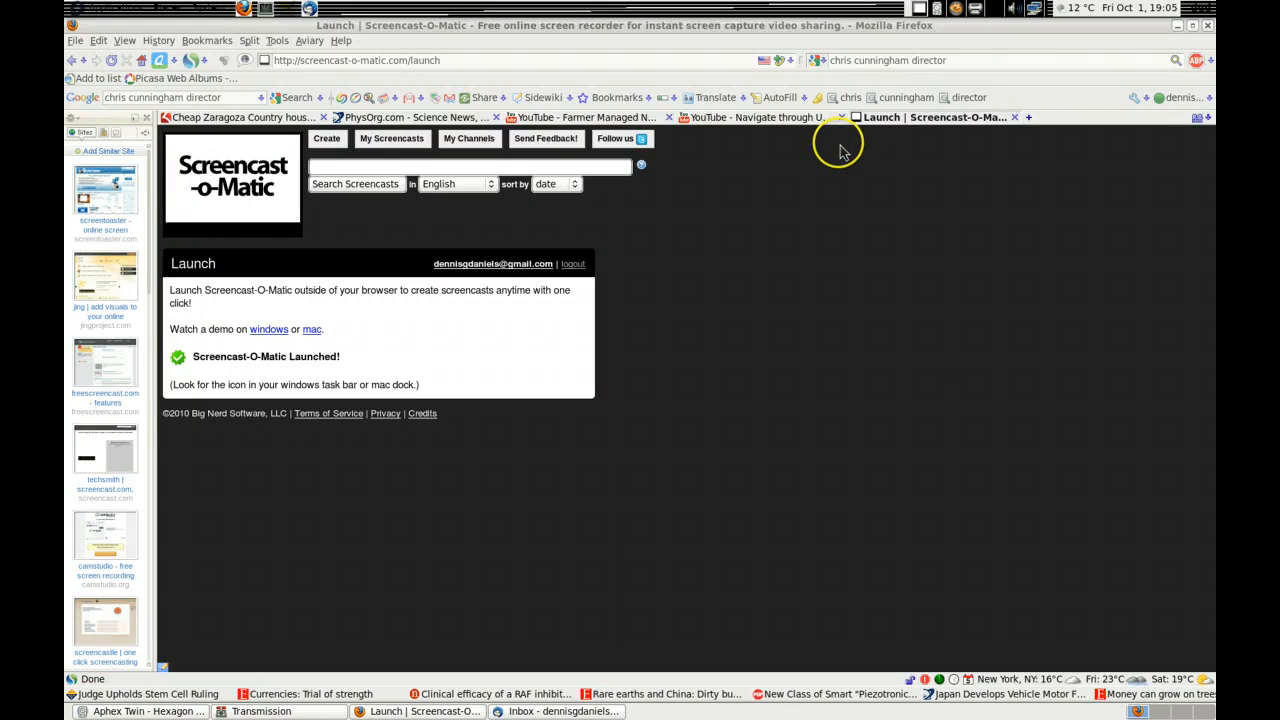
mouse_move(910, 42)
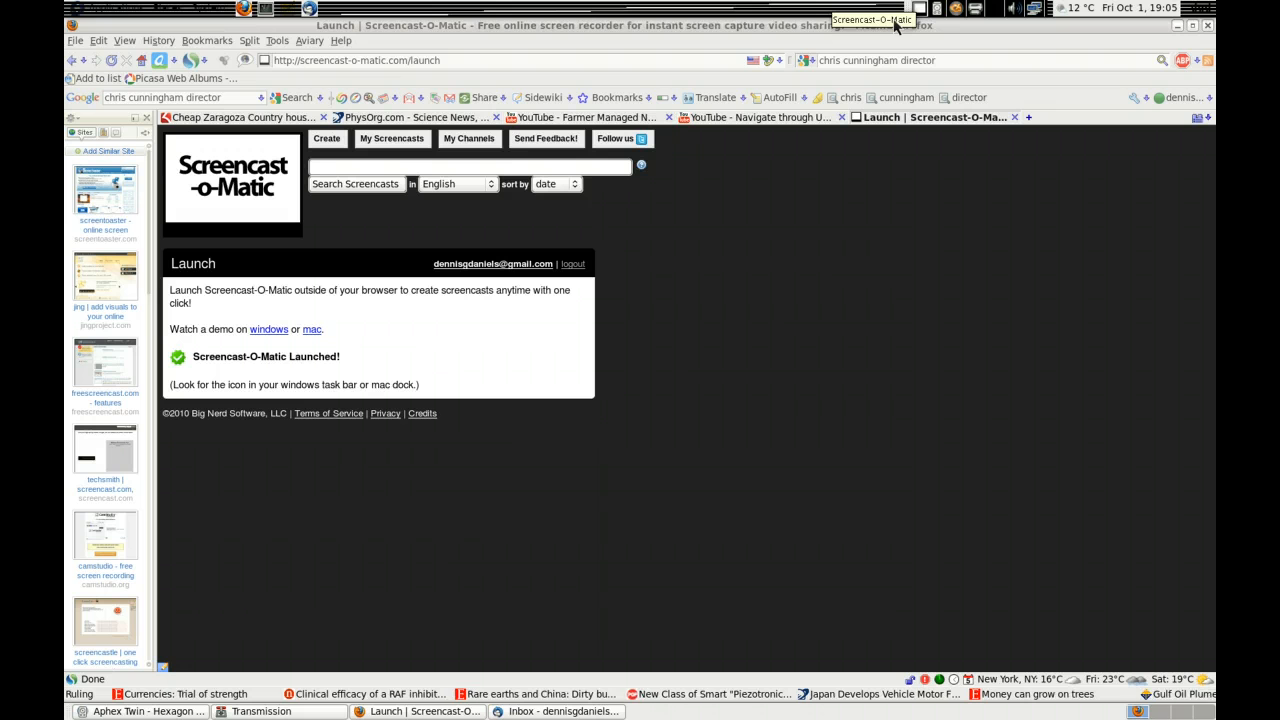
mouse_move(918, 18)
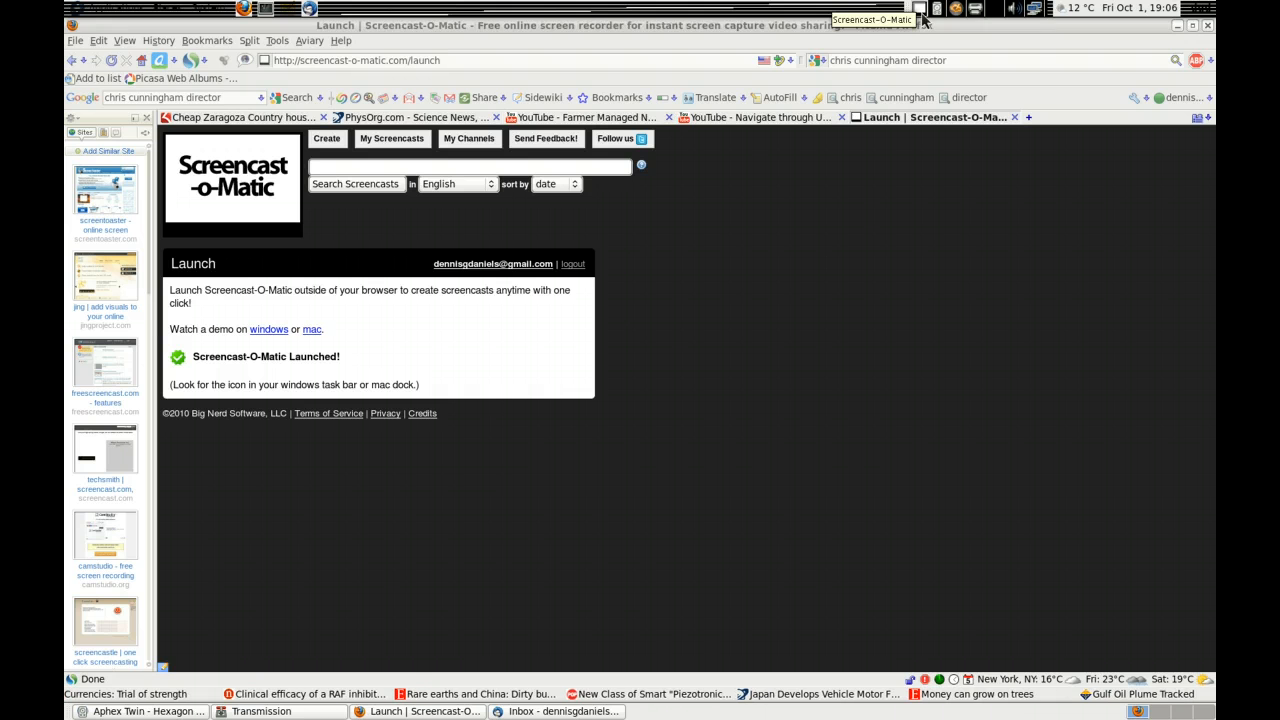
mouse_move(673, 330)
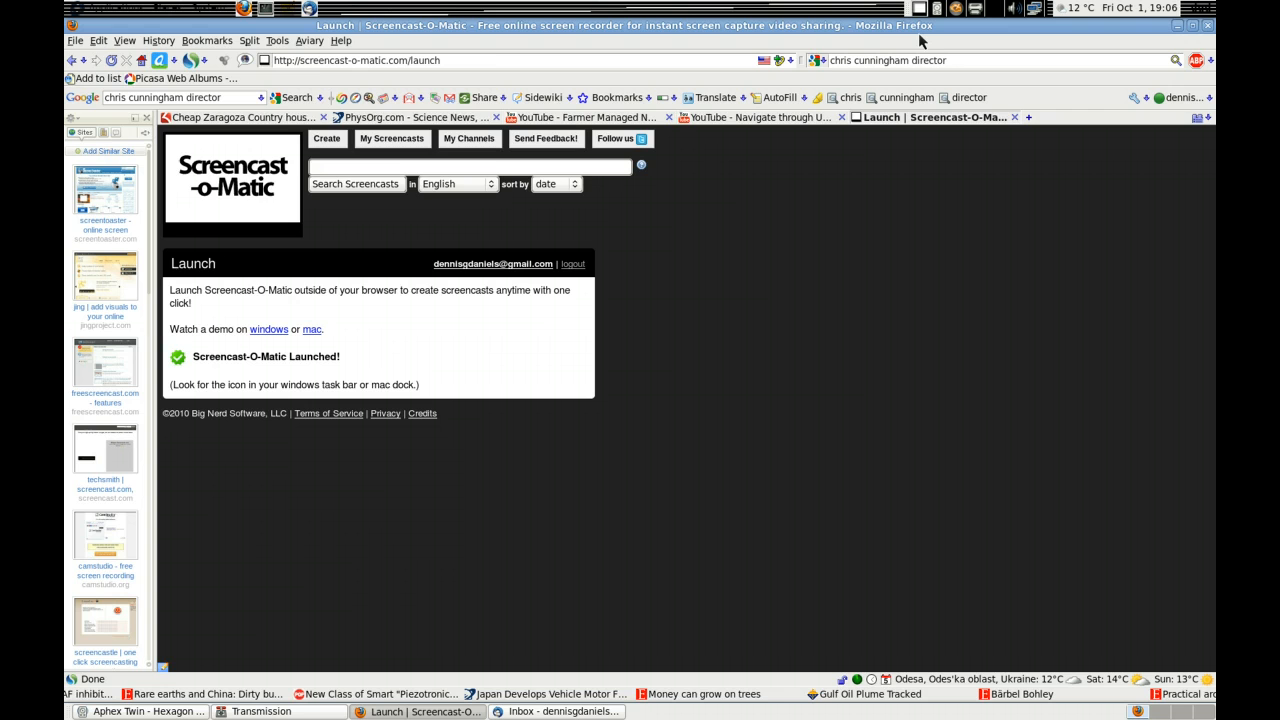
Step: Show Firefox's tab splitting and tiling options over the Screencast-O-Matic launch page
left_click(249, 40)
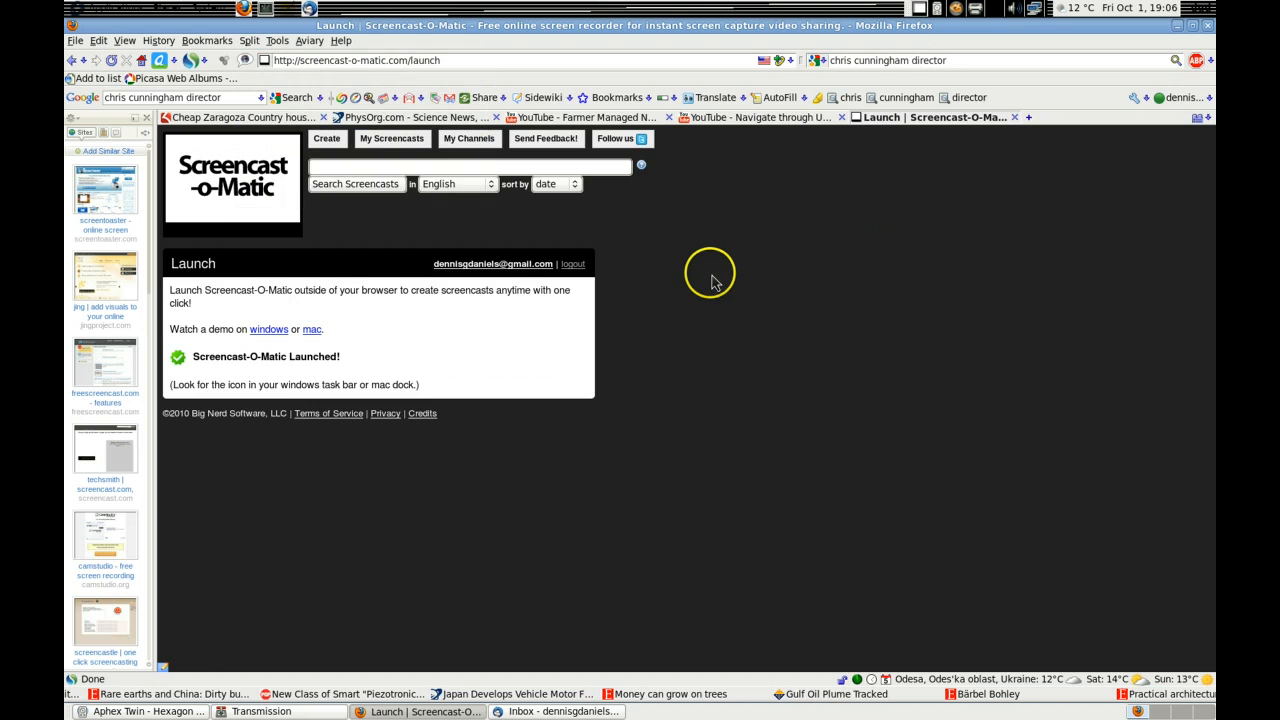
mouse_move(528, 360)
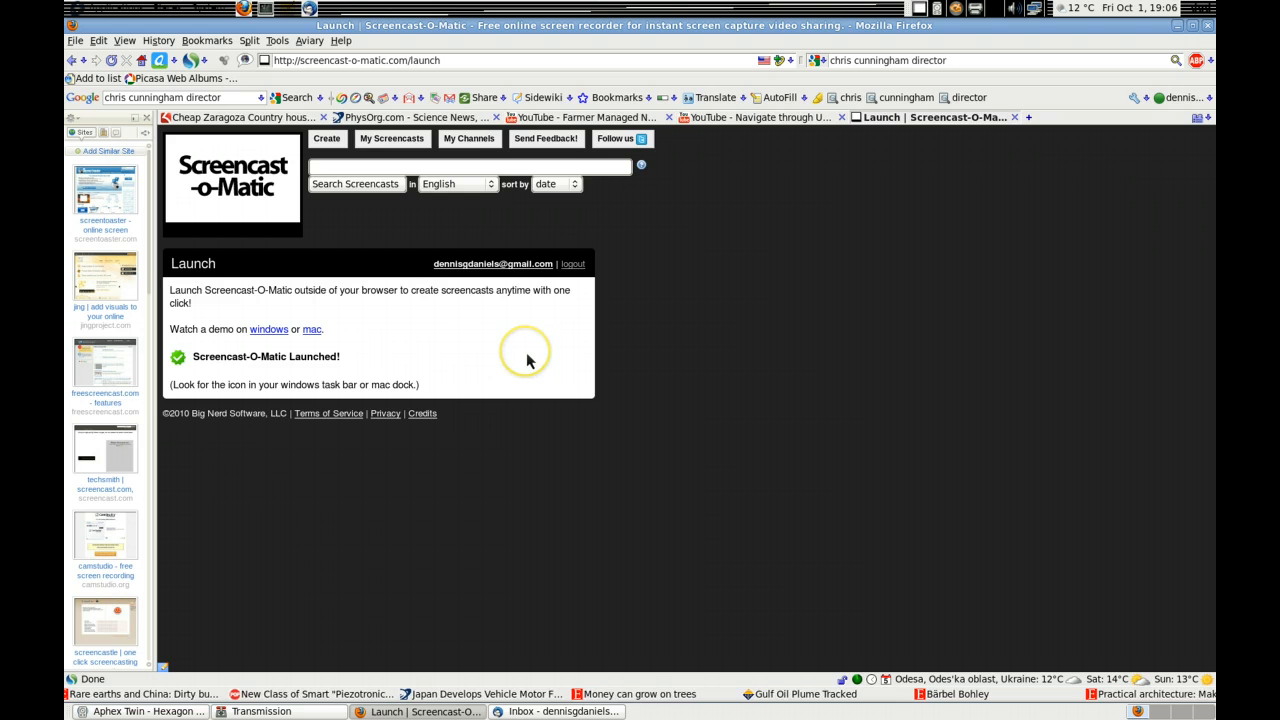
left_click(249, 40)
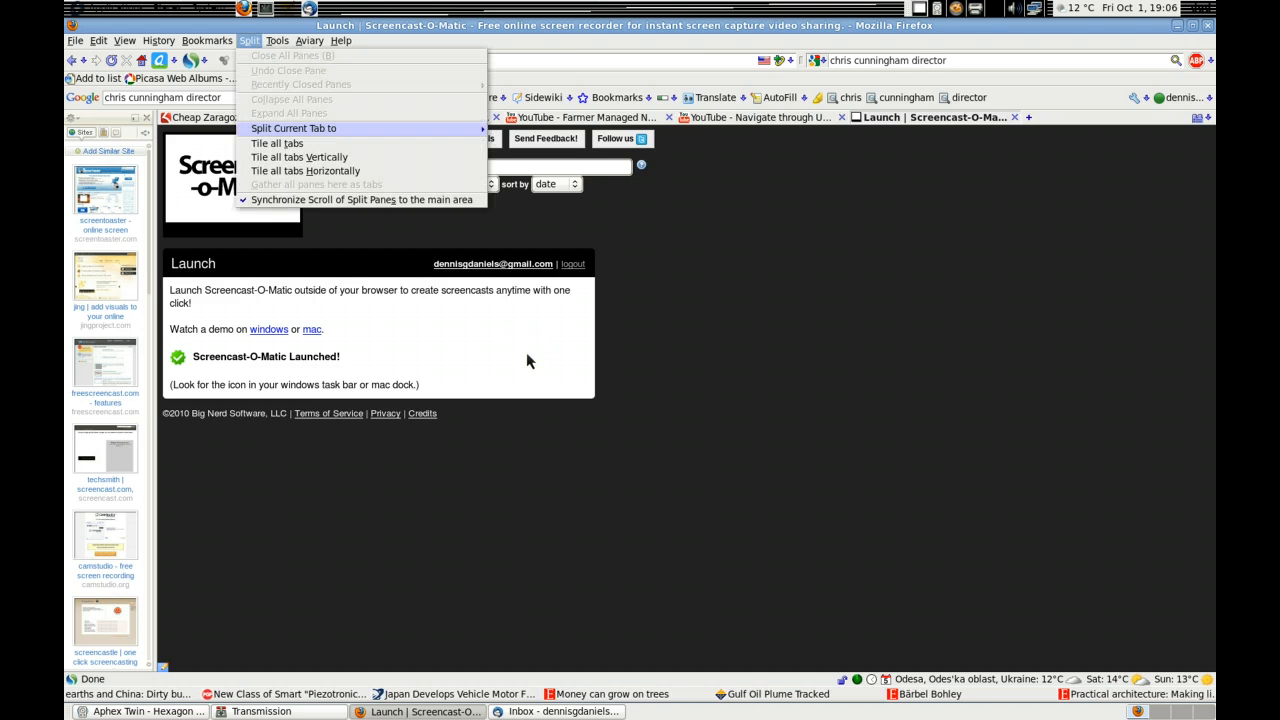